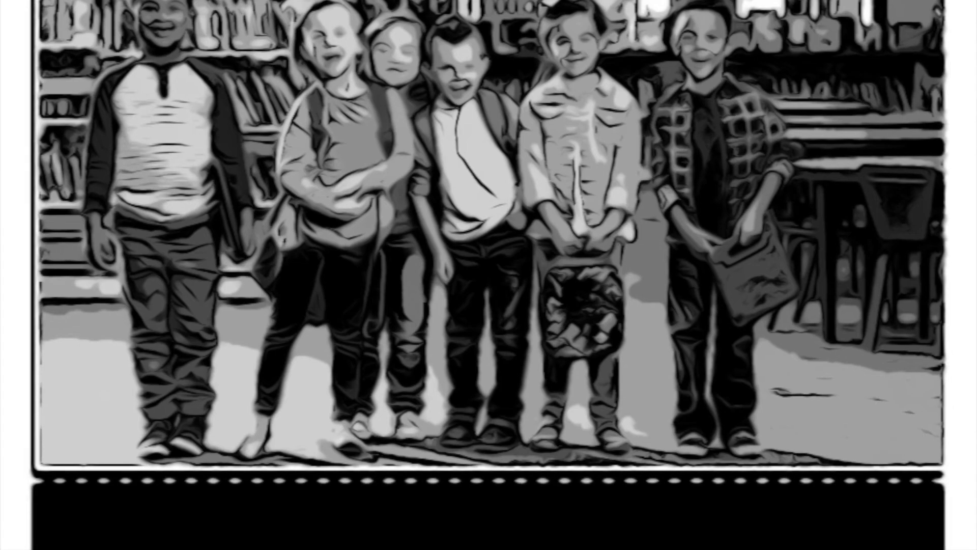
{"action": "scroll", "scroll_direction": "down", "scroll_amount": 3}
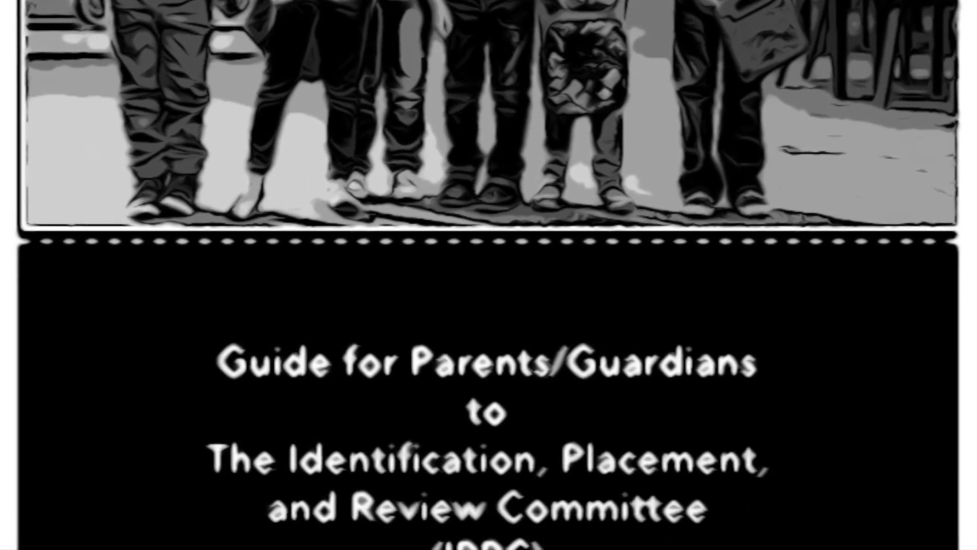
{"action": "scroll", "scroll_direction": "down", "scroll_amount": 3}
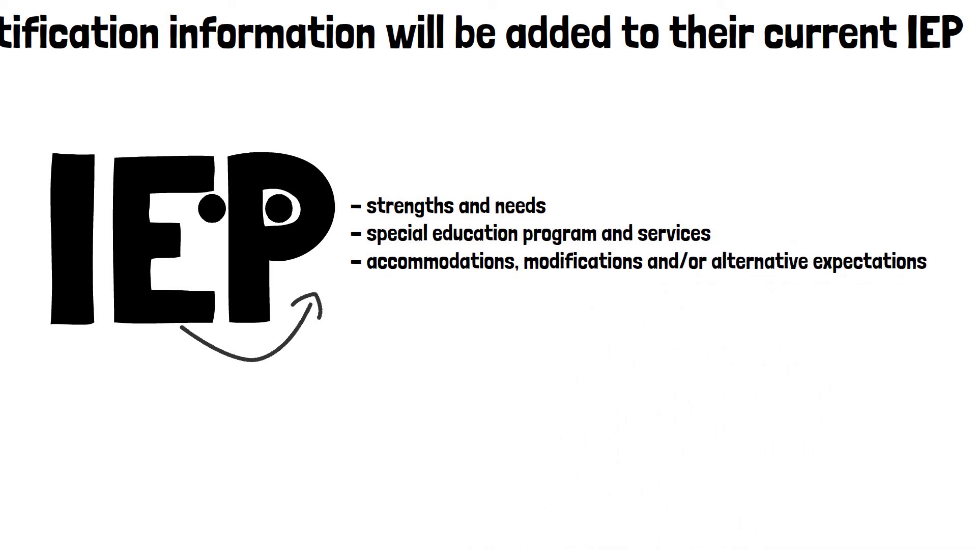
{"action": "scroll", "scroll_direction": "down", "scroll_amount": 3}
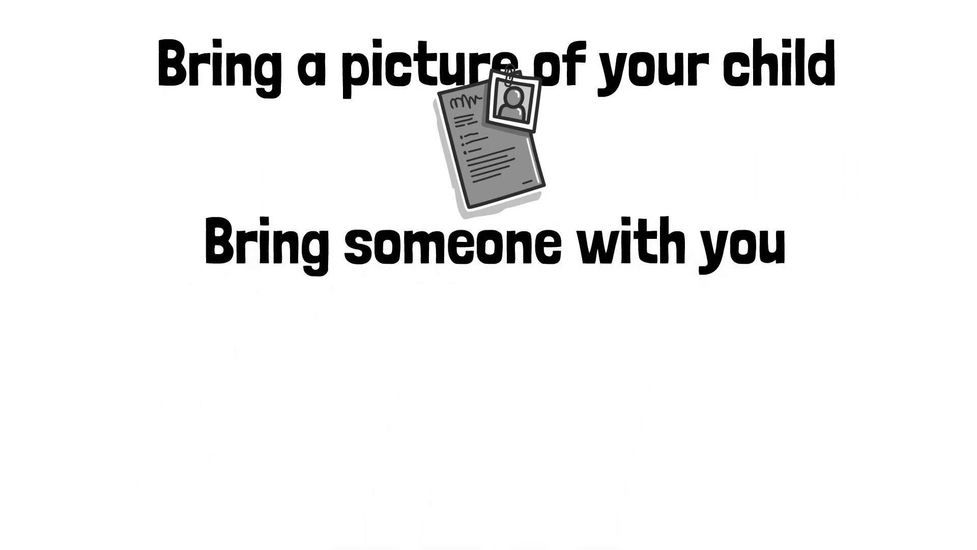
{"action": "scroll", "scroll_direction": "up", "scroll_amount": 3}
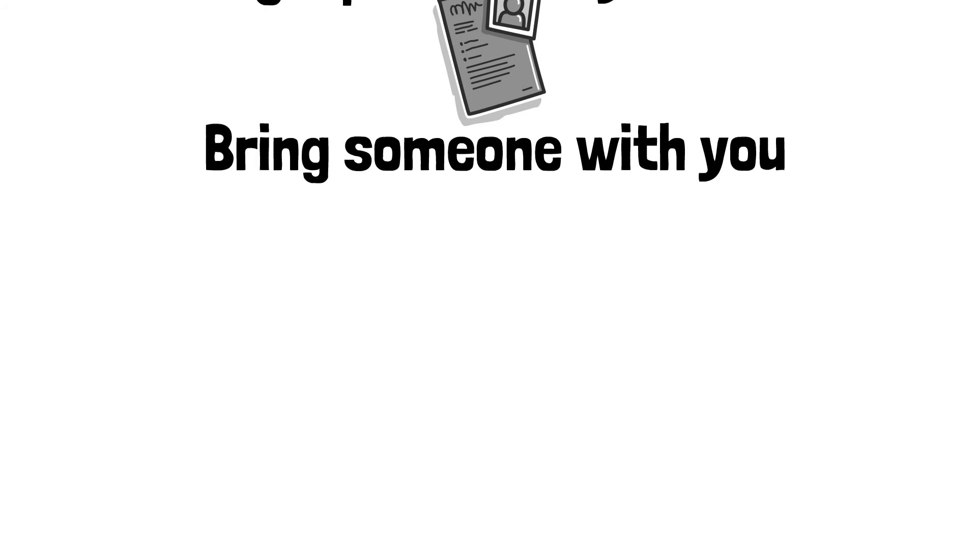